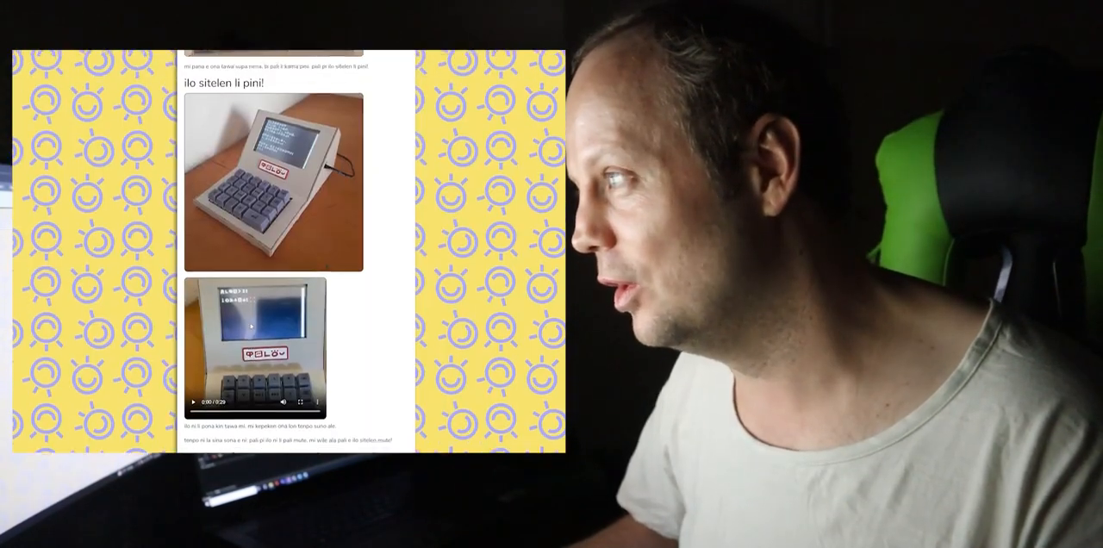
# Step: Return to the top of the ilo sitelen page showing its title and contents list
pyautogui.scroll(-3)
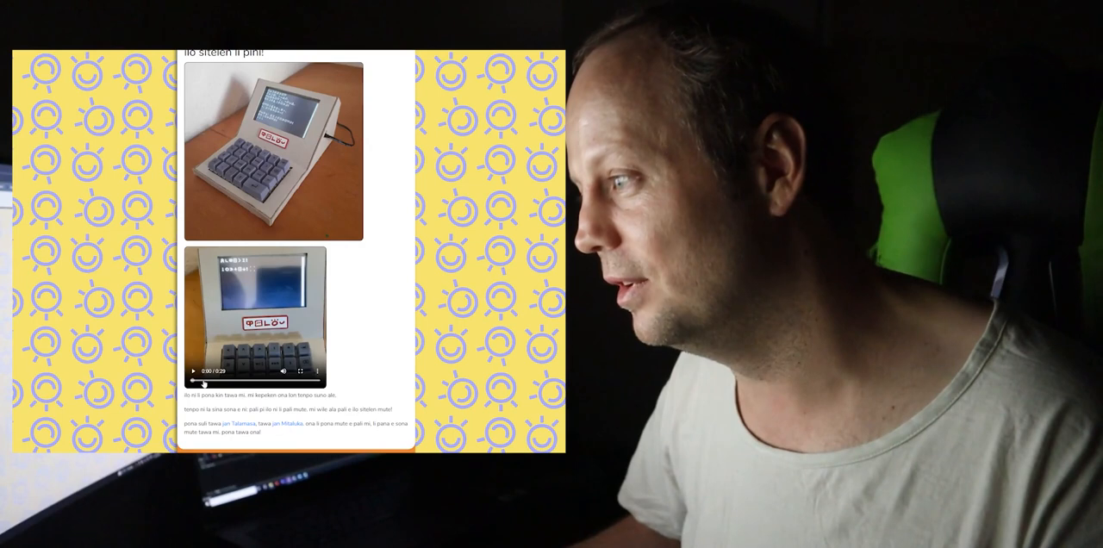
pyautogui.click(193, 372)
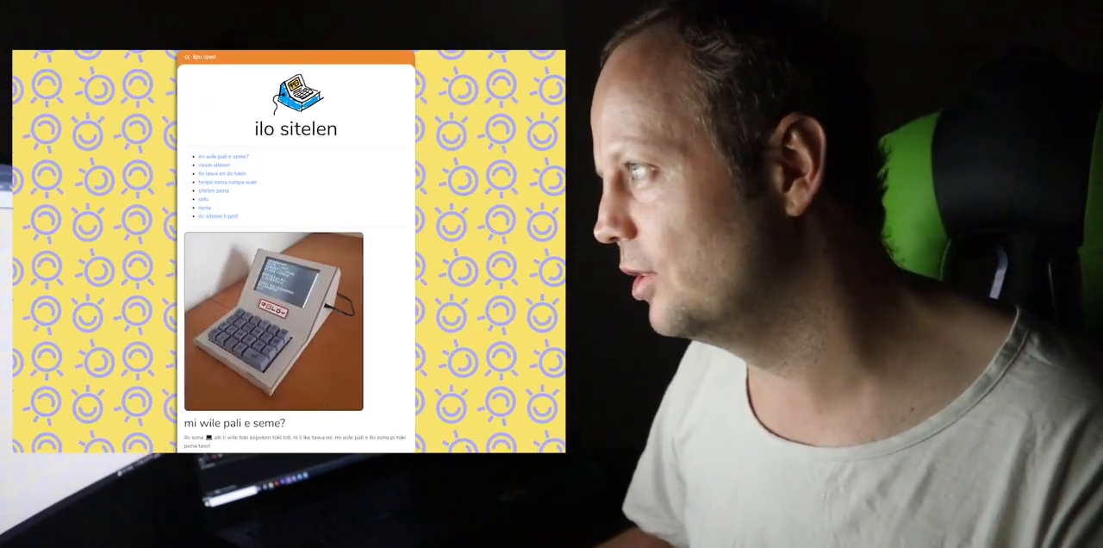
pyautogui.scroll(-3)
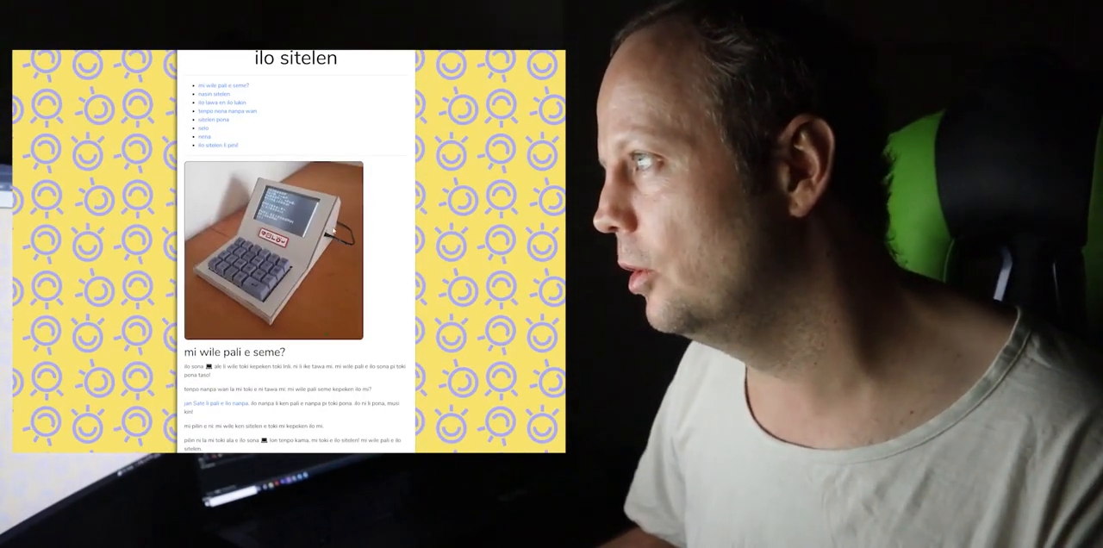
pyautogui.scroll(-3)
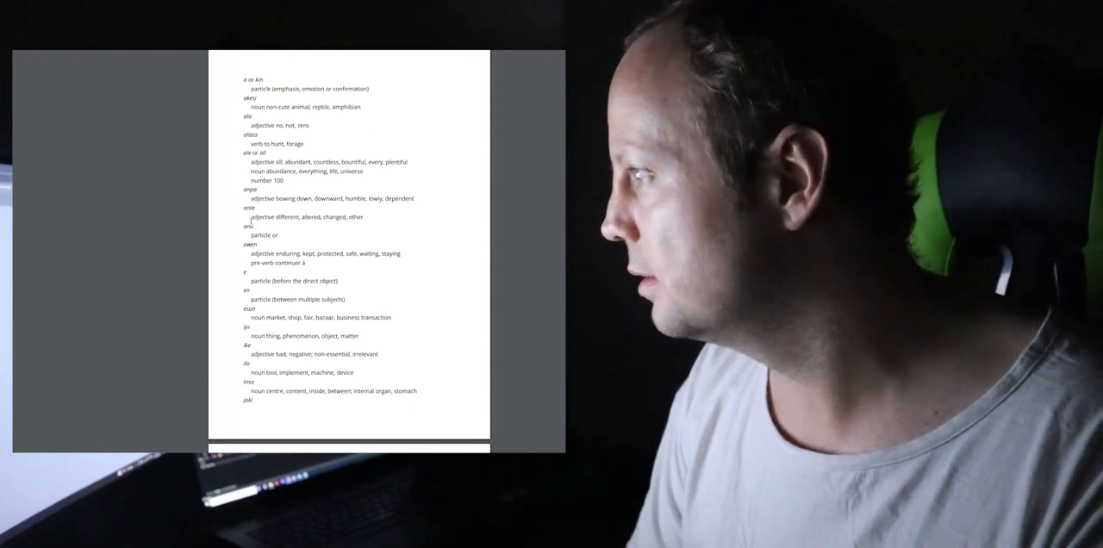
pyautogui.scroll(-3)
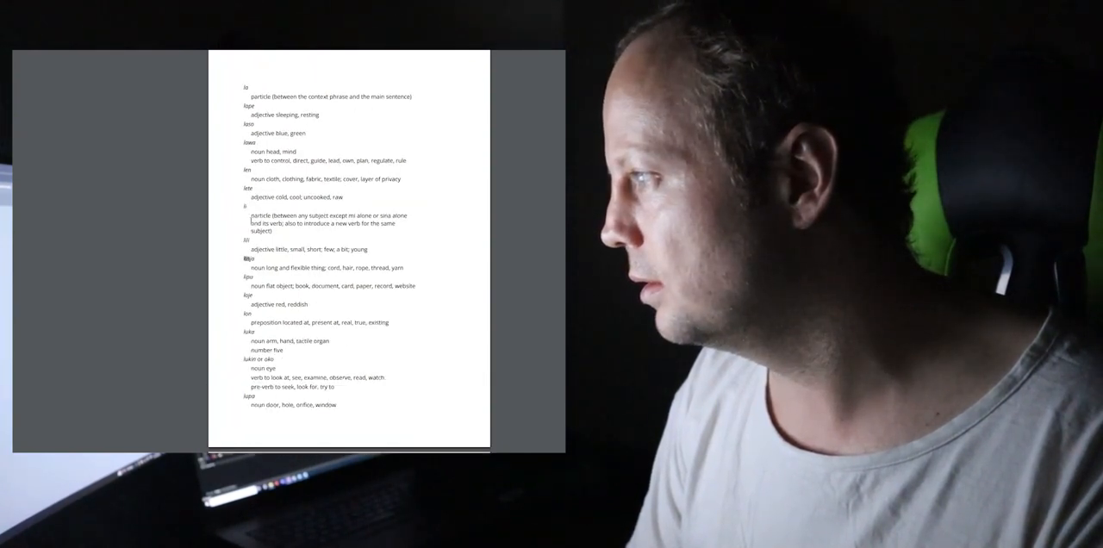
pyautogui.scroll(-3)
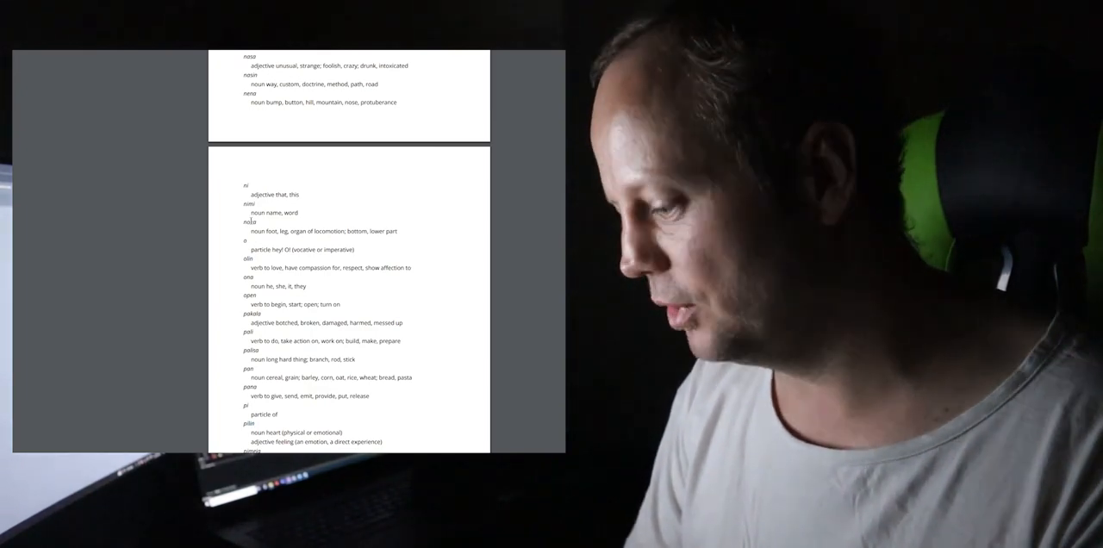
pyautogui.scroll(3)
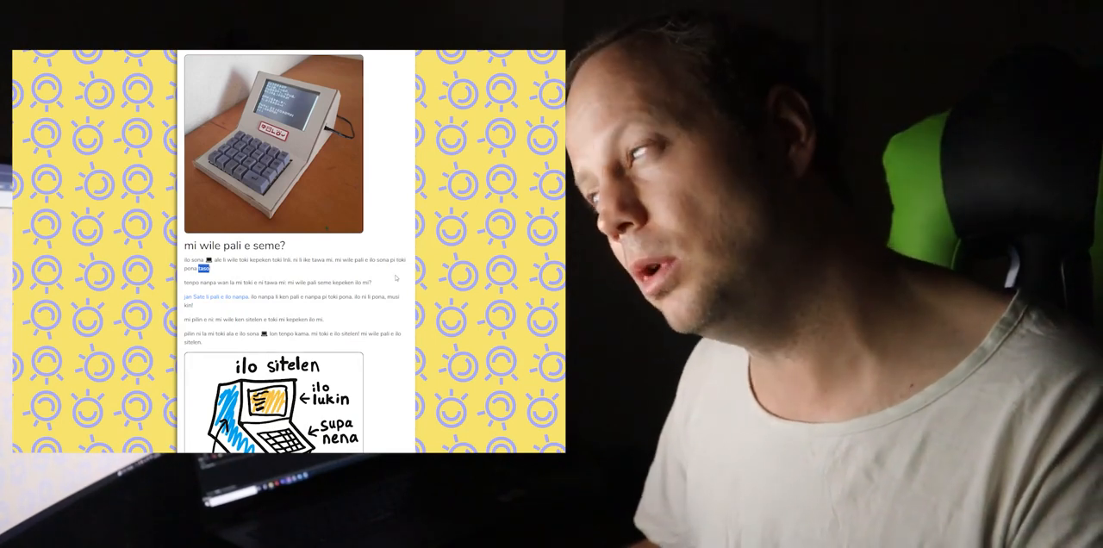
pyautogui.scroll(-3)
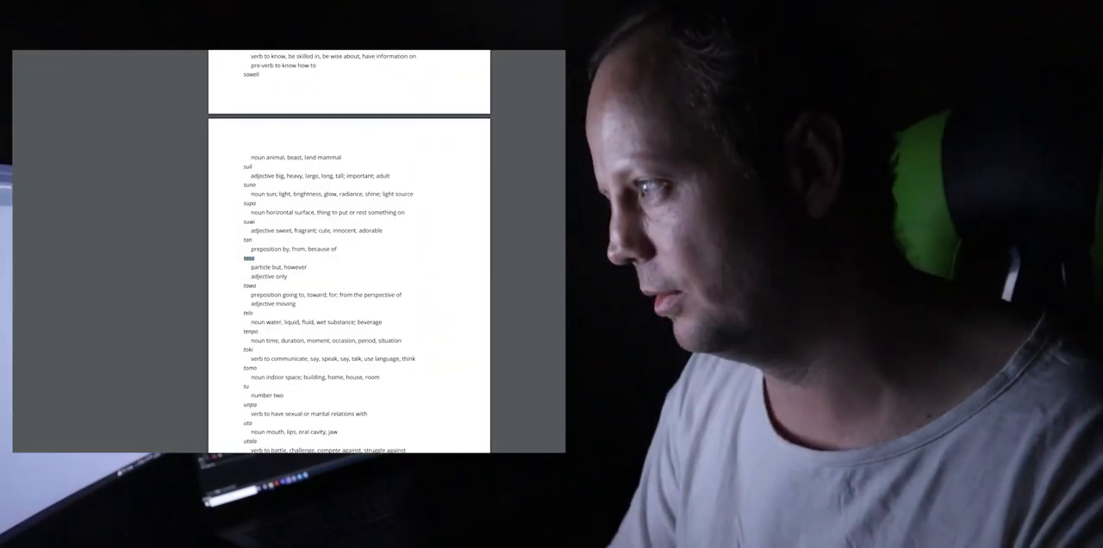
pyautogui.scroll(3)
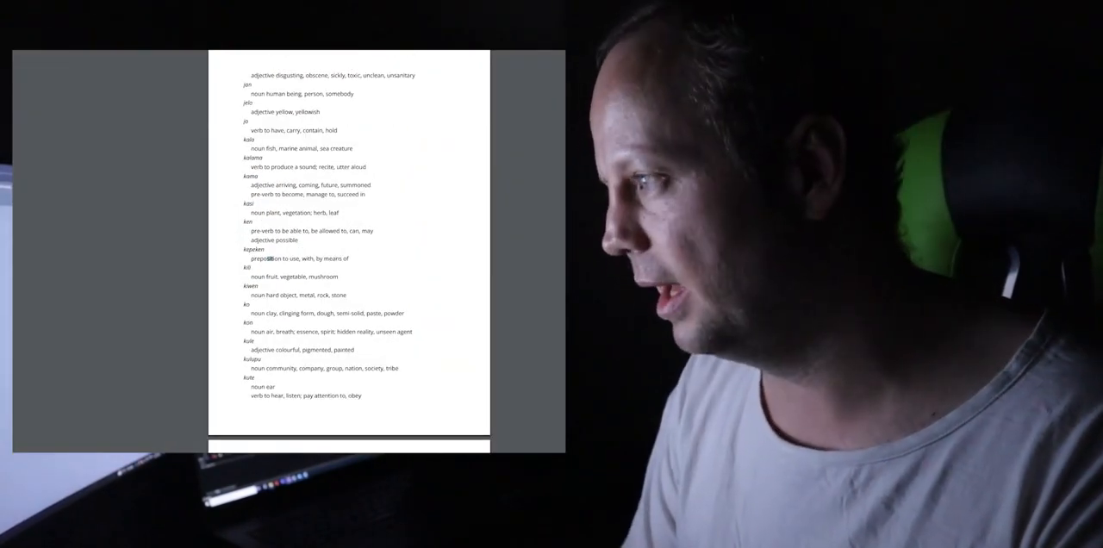
pyautogui.scroll(-3)
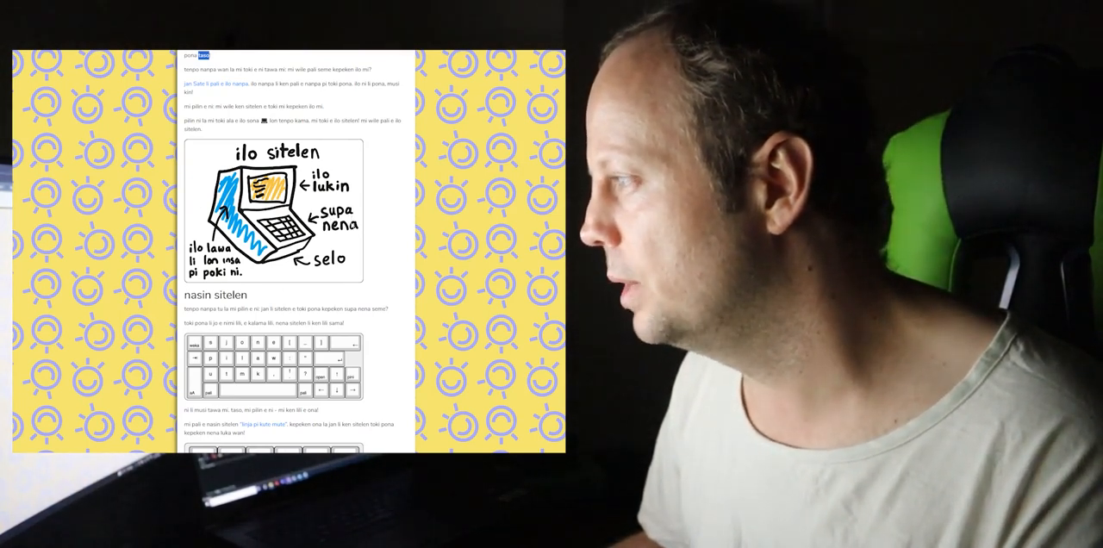
pyautogui.scroll(-3)
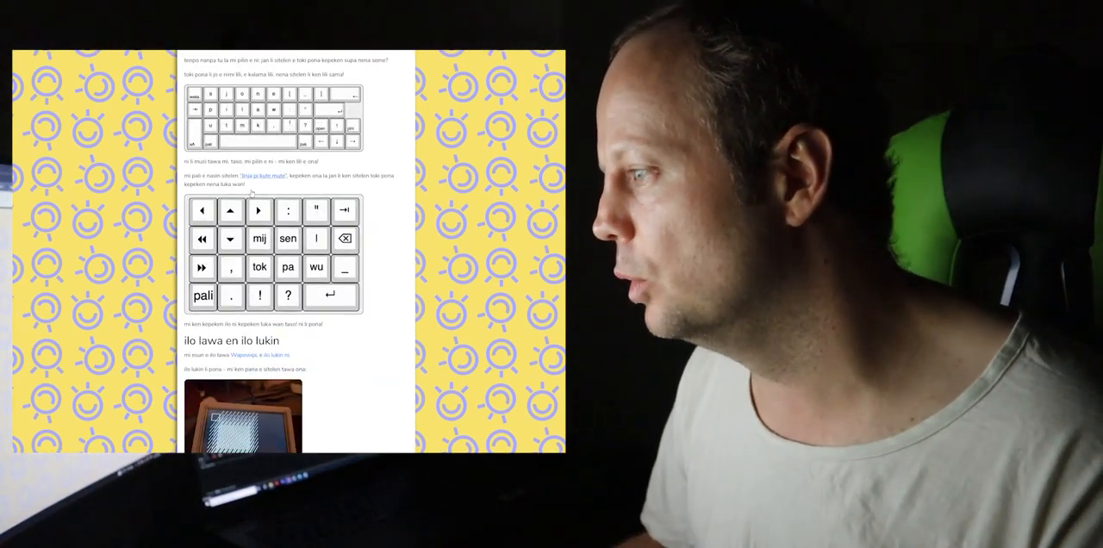
pyautogui.scroll(-3)
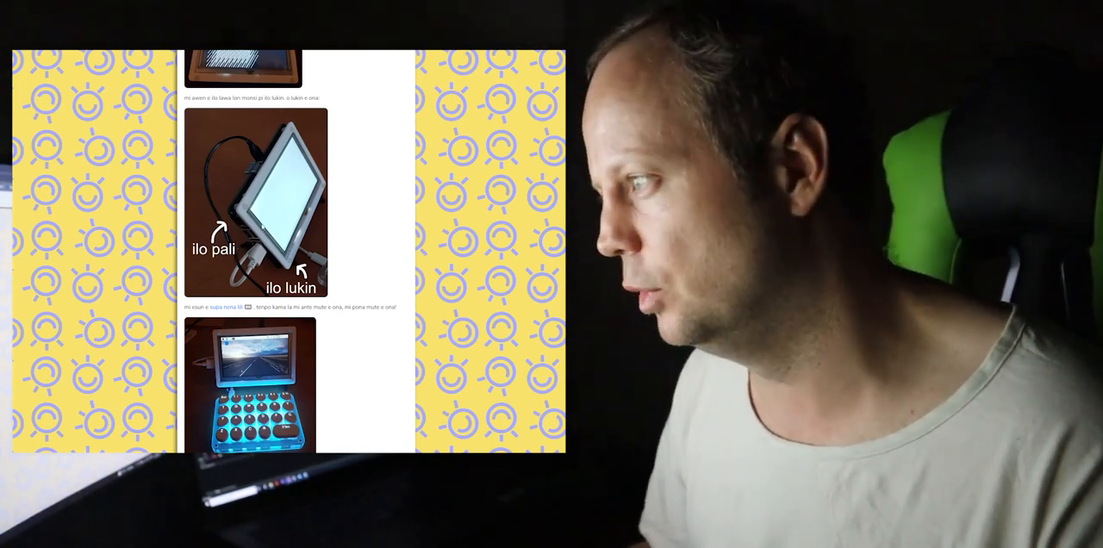
pyautogui.scroll(-3)
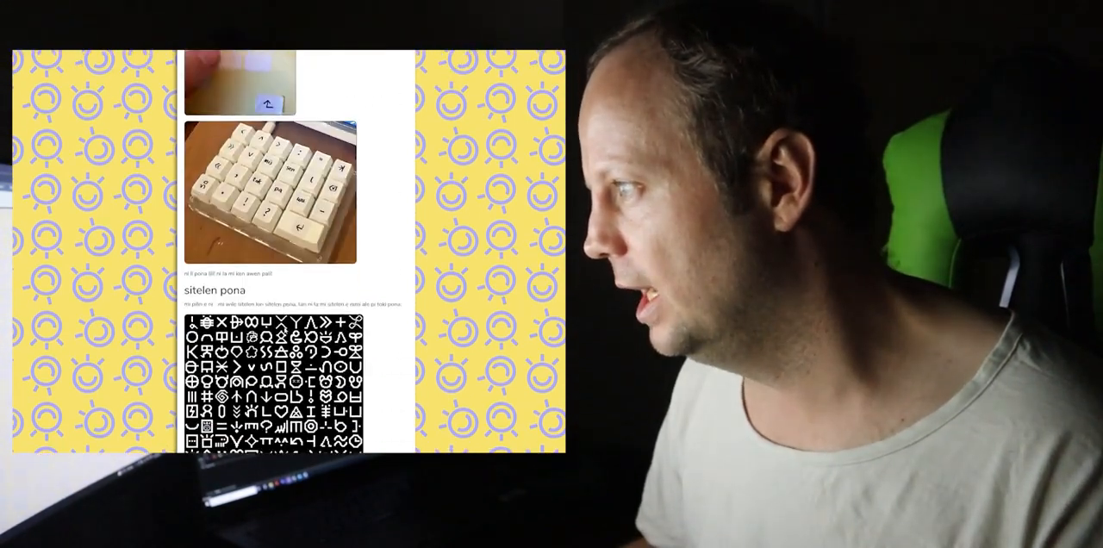
pyautogui.scroll(-3)
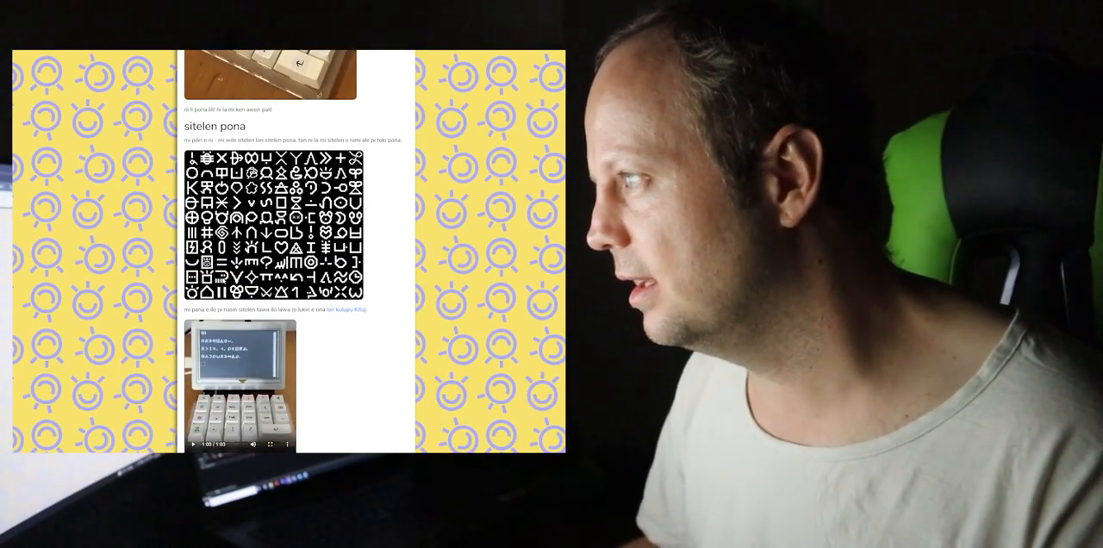
pyautogui.doubleClick(214, 127)
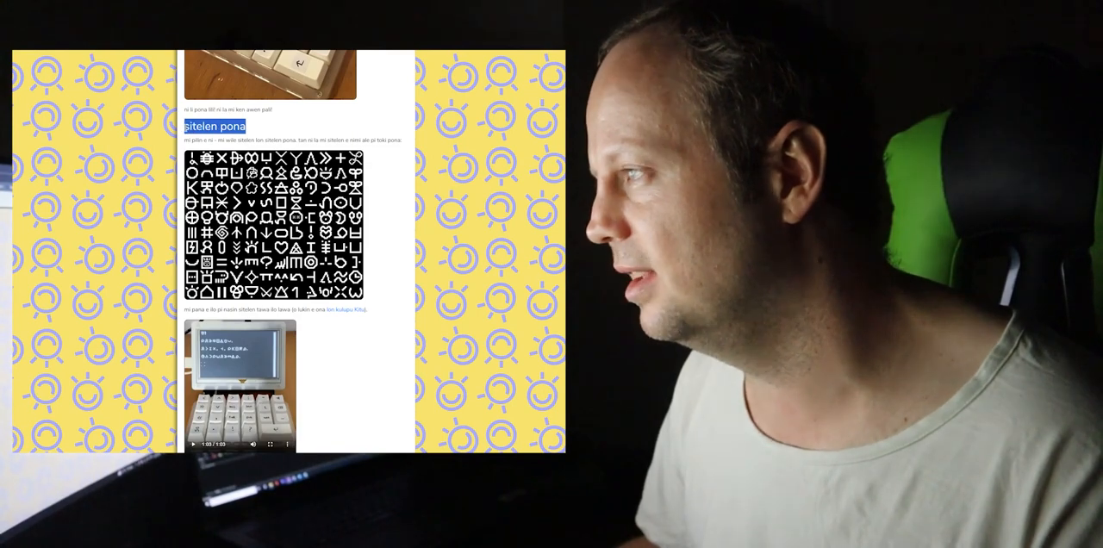